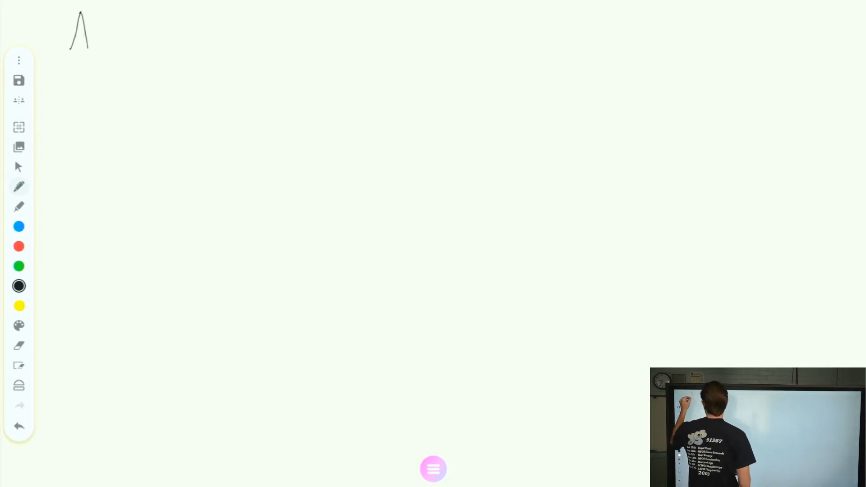
Step: Handwrite the heading 'Arraylists' in black at the top left of the board
left_click_drag(72, 44, 143, 49)
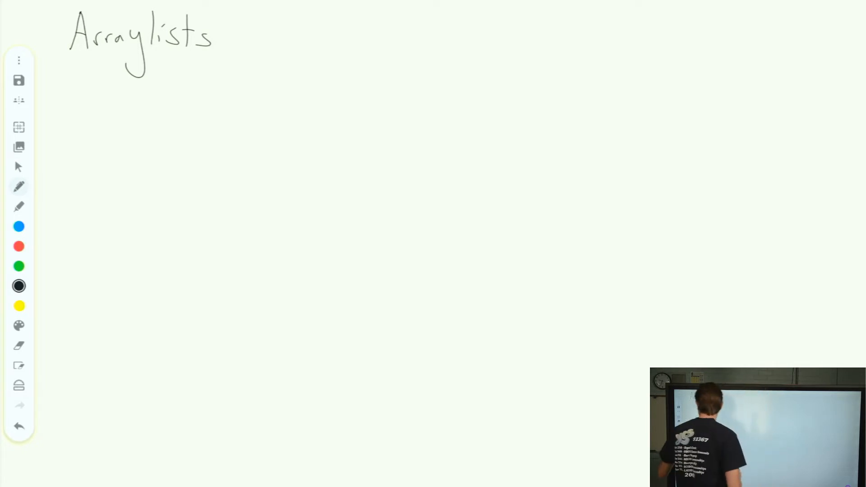
Step: Write 'Import' in blue followed by 'java.util.ArrayList;' in black under the title
left_click(18, 226)
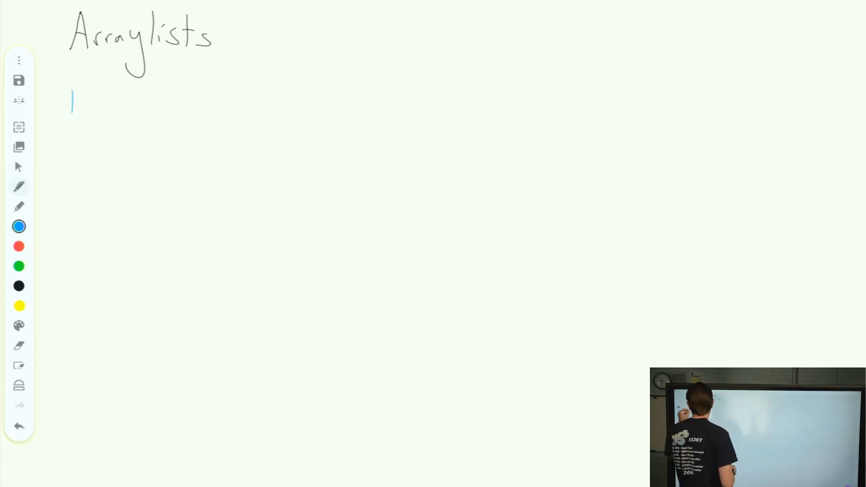
type("Impor")
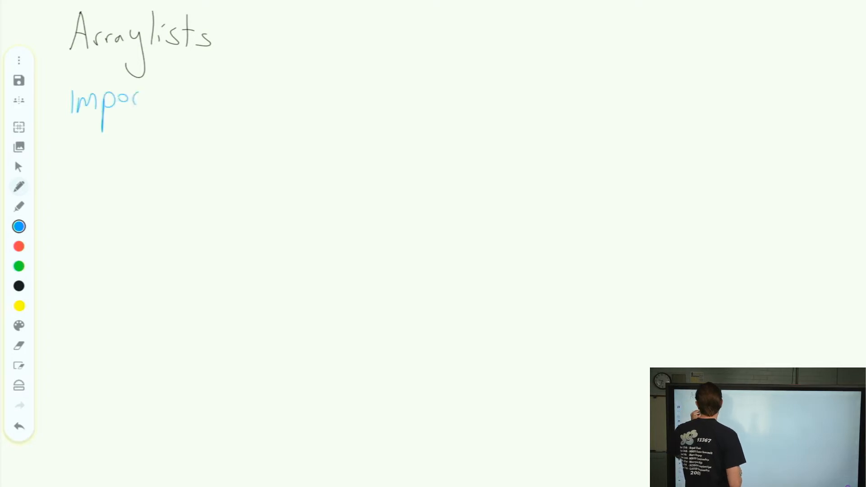
left_click_drag(141, 100, 163, 99)
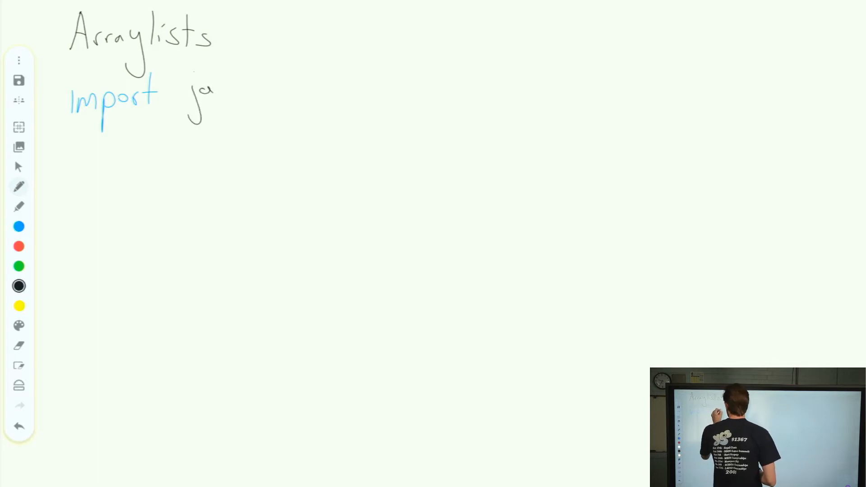
left_click_drag(205, 99, 276, 94)
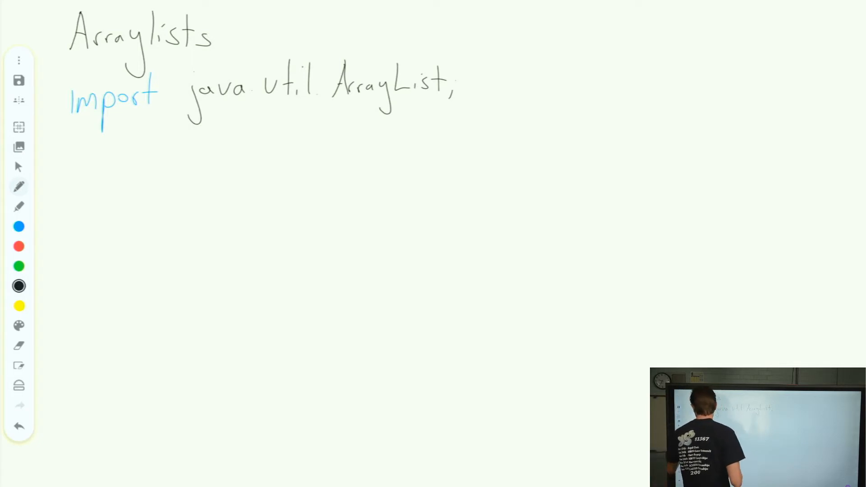
type("ArrayList")
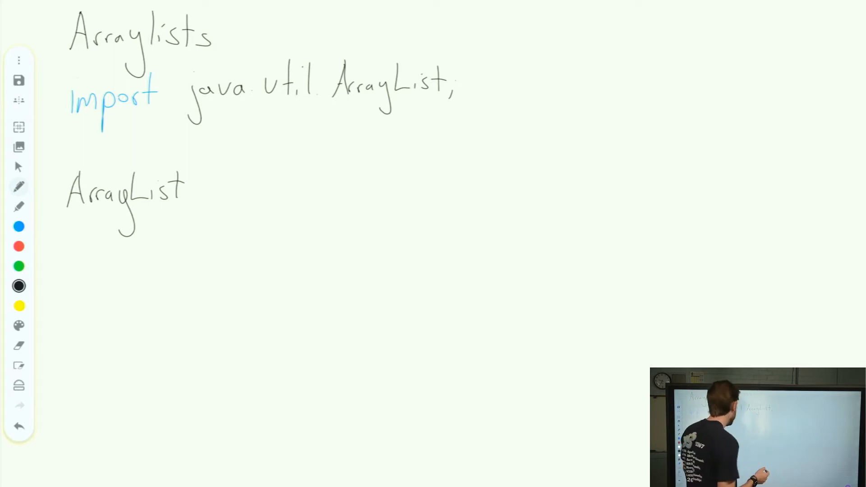
Step: Write 'ArrayList<DataType> variableName = new ArrayList<DataType>' with 'new' in blue
type("<DataType> variableName = new ArrayList<")
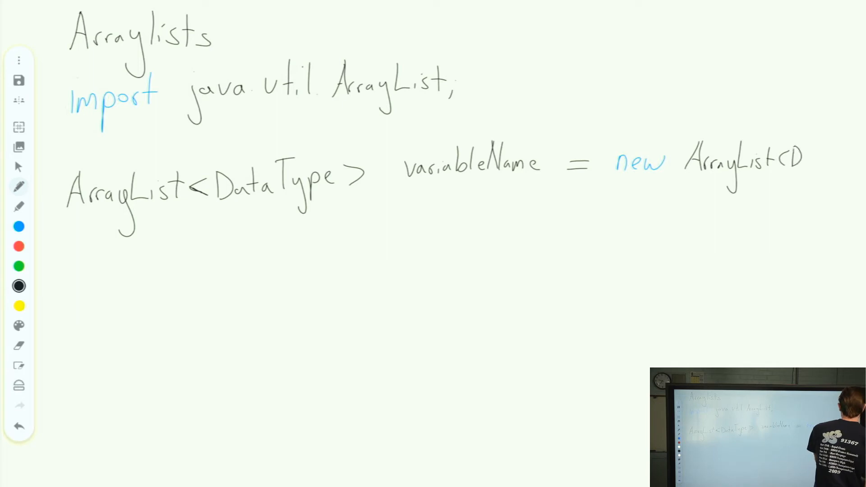
type("DataType>")
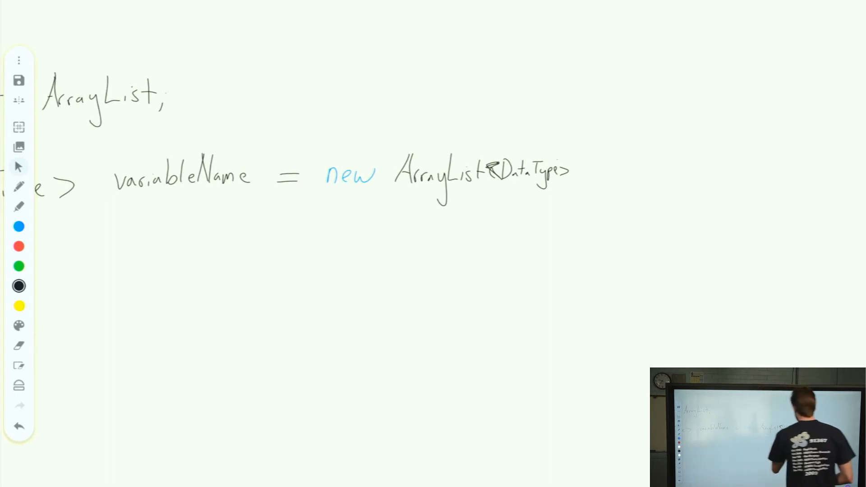
Step: Finish the declaration with '();' so it ends 'new ArrayList<DataType>();'
type("( )")
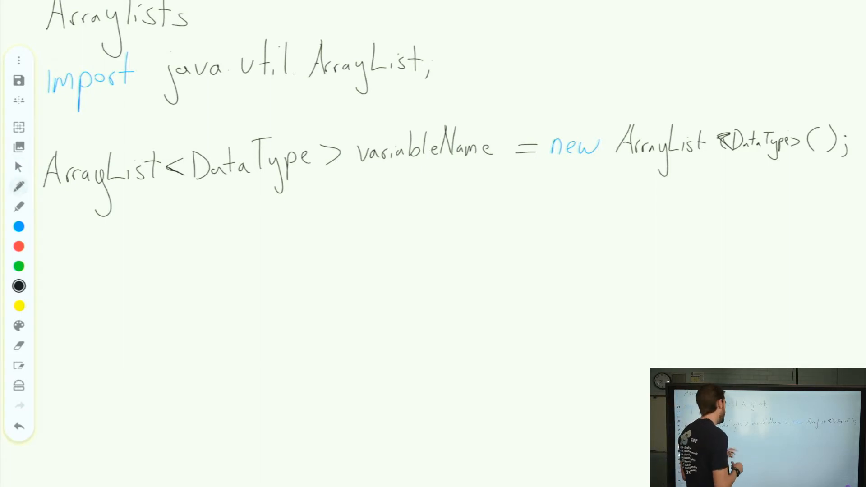
Step: Begin the line 'variableName.add(...)' in black below the declaration
type("var")
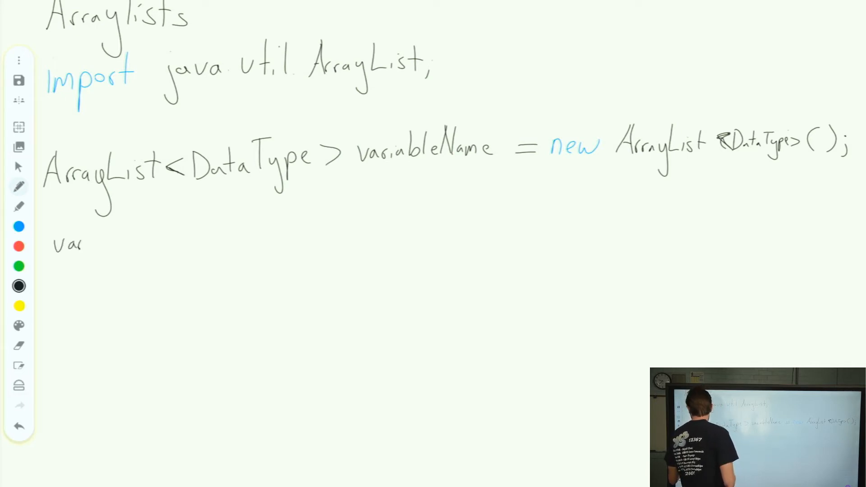
left_click_drag(83, 243, 119, 243)
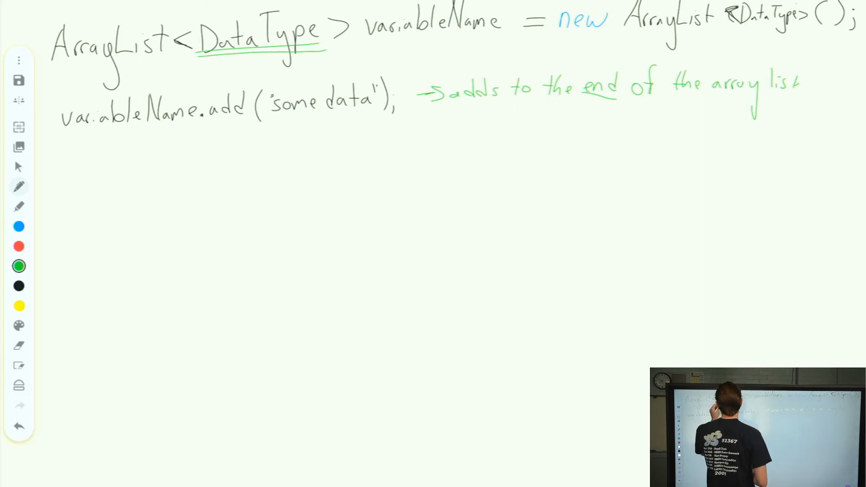
Step: Finish '(some data)' then note in red that DataType can't use primitives
type("(so")
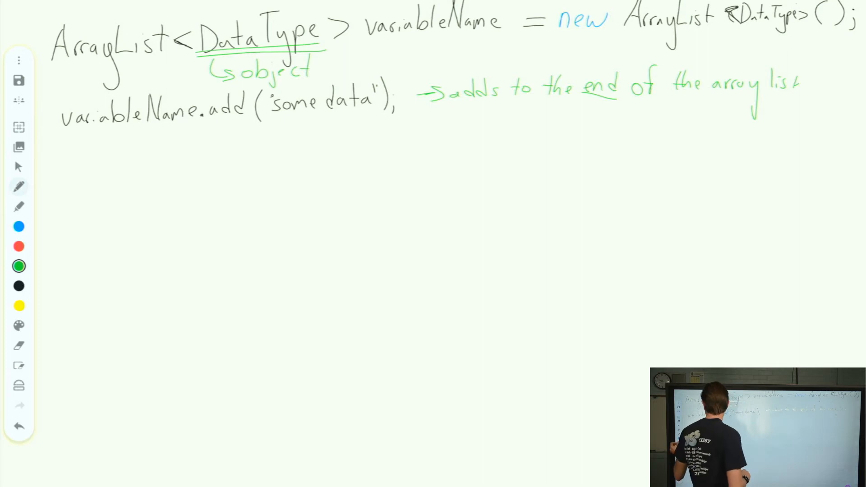
left_click(18, 246)
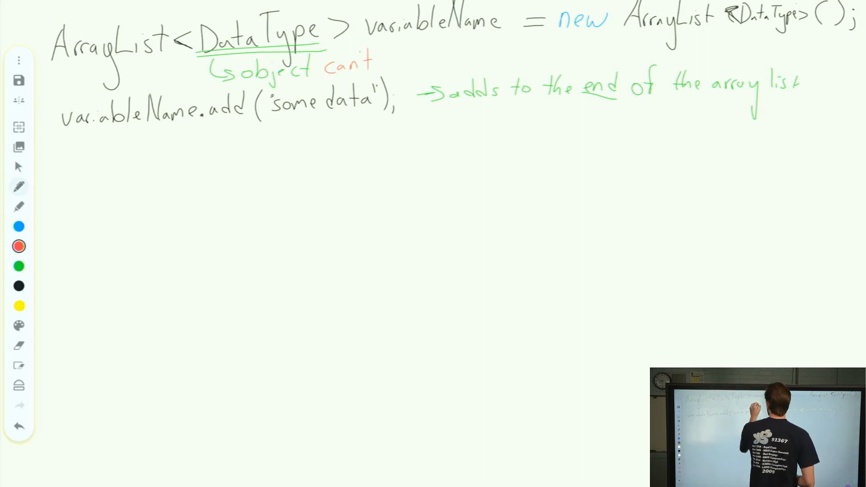
type("use")
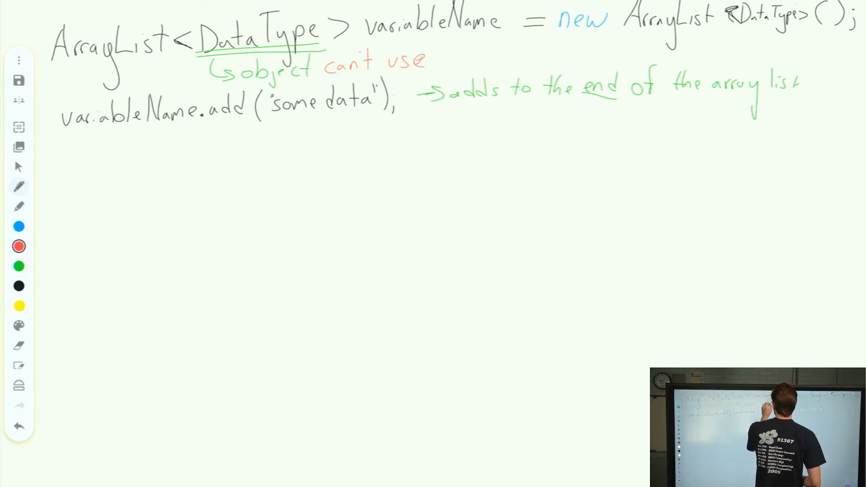
type("primitives")
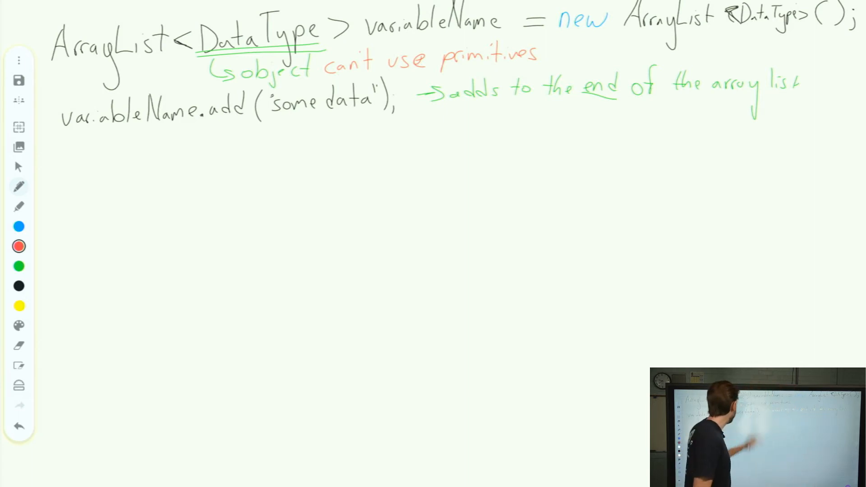
Step: Add '(wrapper class)' in black and start a new line with 'ArrayList'
left_click(18, 286)
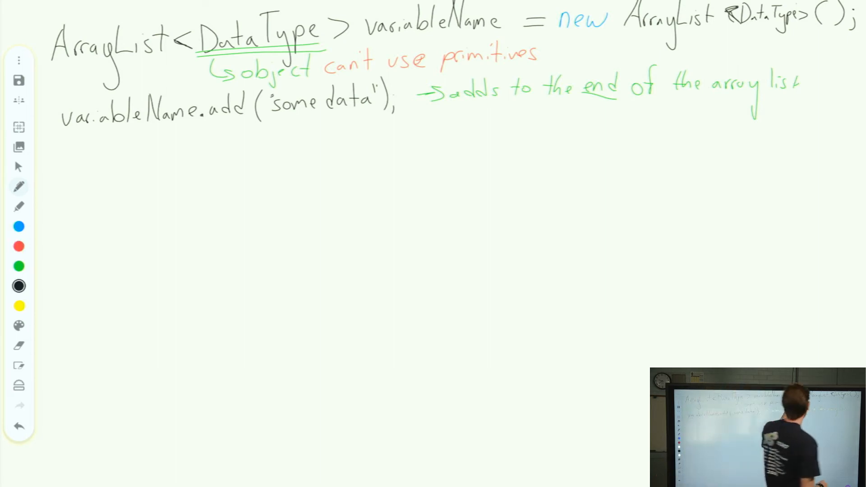
type("(wraper")
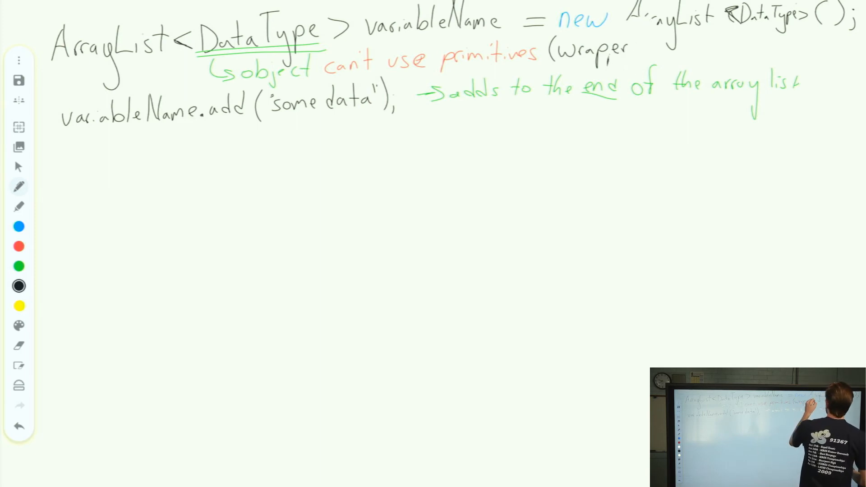
type("class")
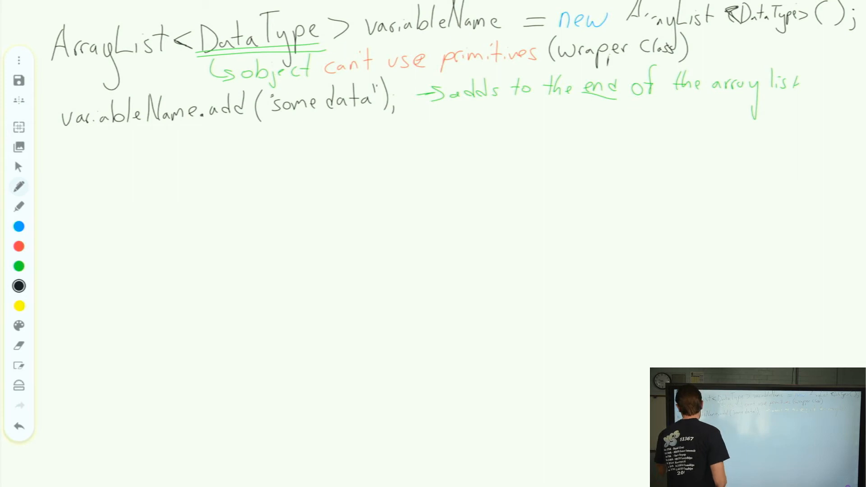
type("ArrayList")
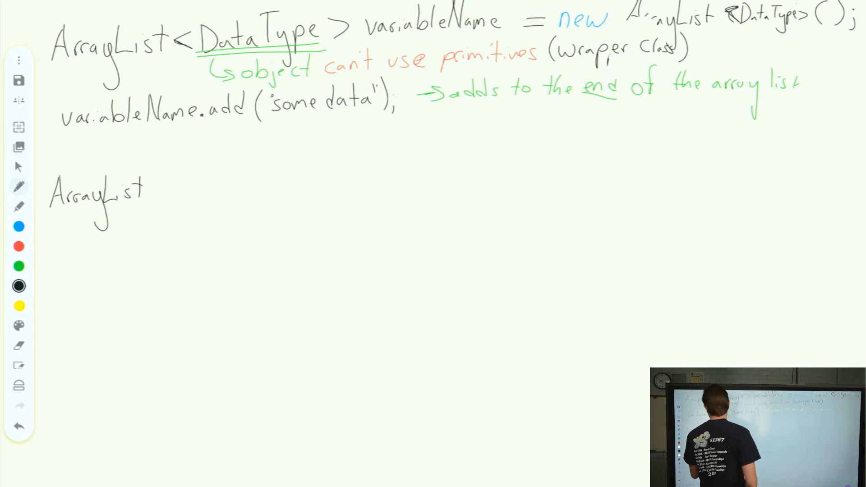
Step: Write 'ArrayList<Integer> list = new ArrayList<Integer>();' with 'new' in blue
type("<I")
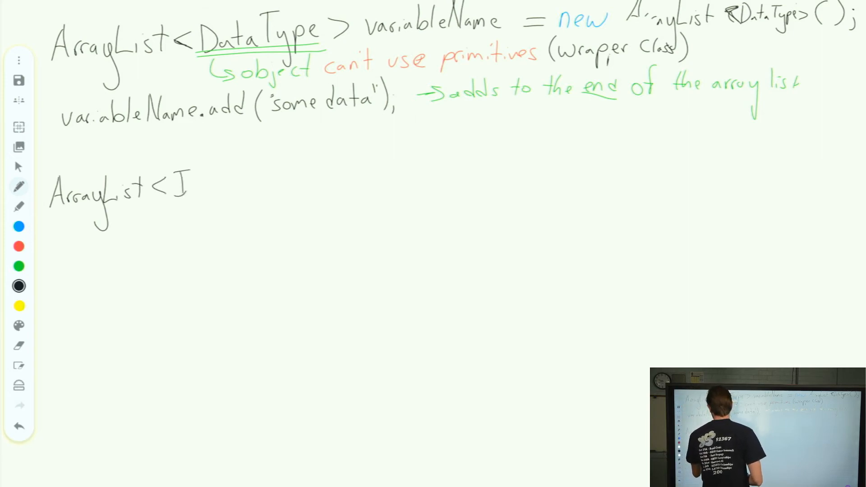
type("nteg")
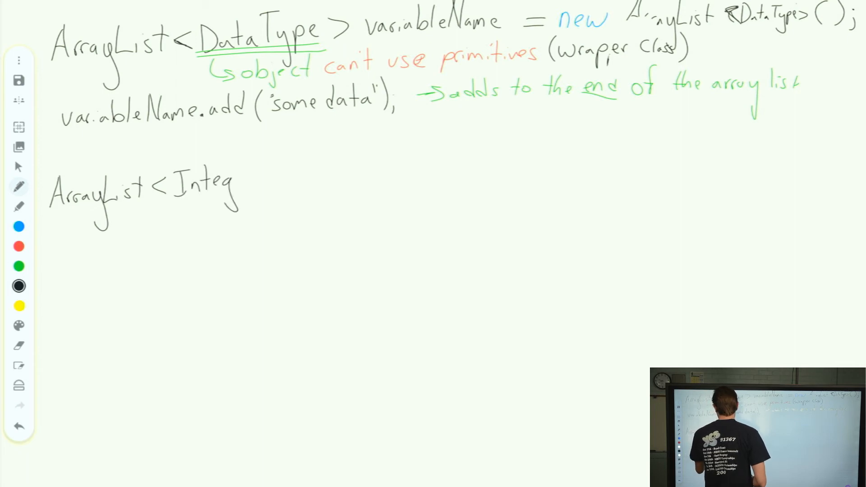
type("er")
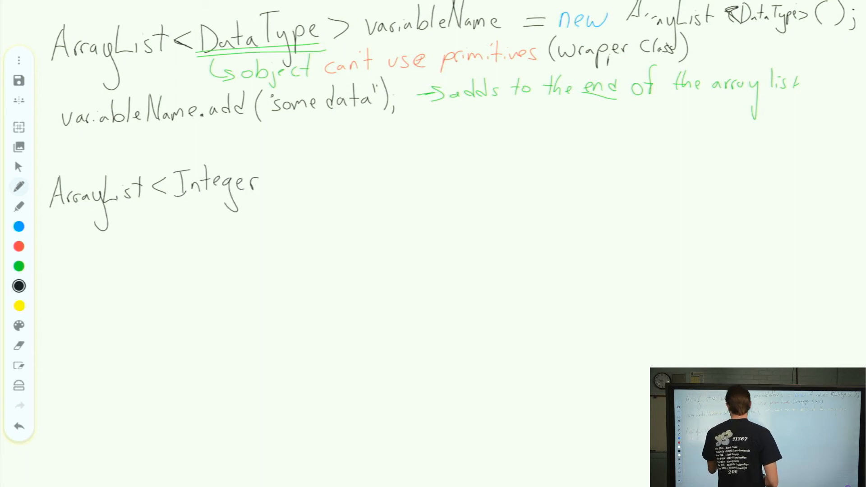
left_click_drag(260, 182, 282, 182)
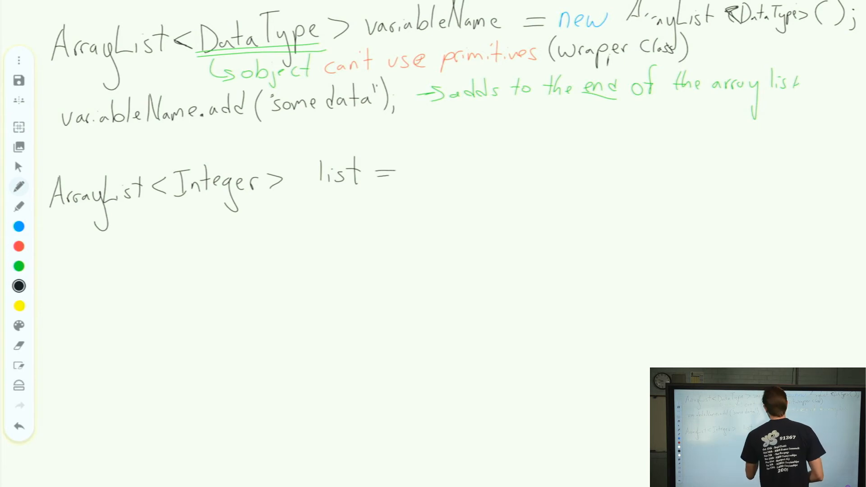
left_click(18, 225)
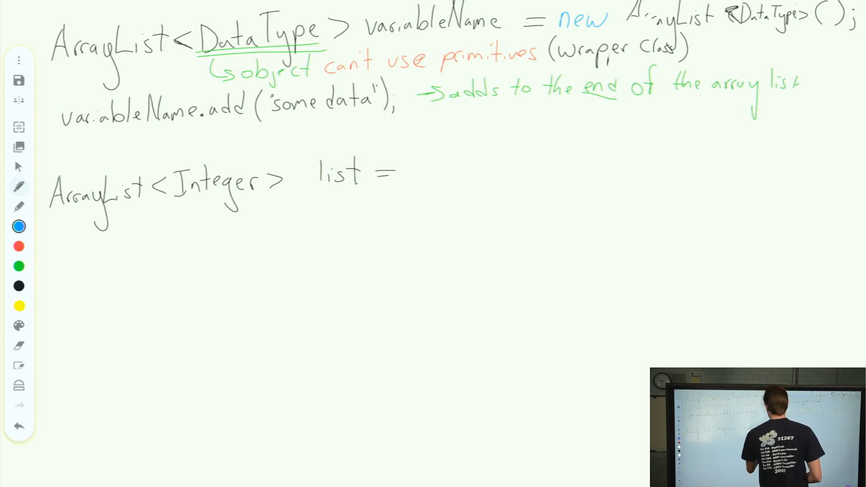
type("new ArrayL")
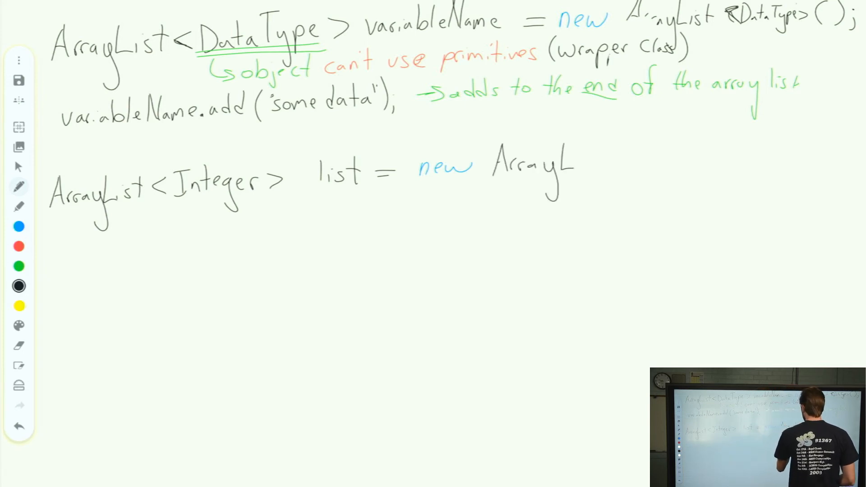
type("ist<Integer>")
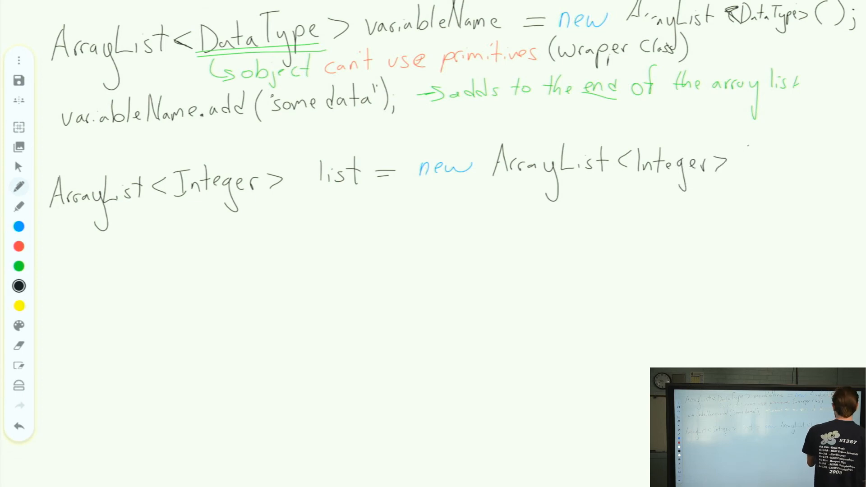
type("();")
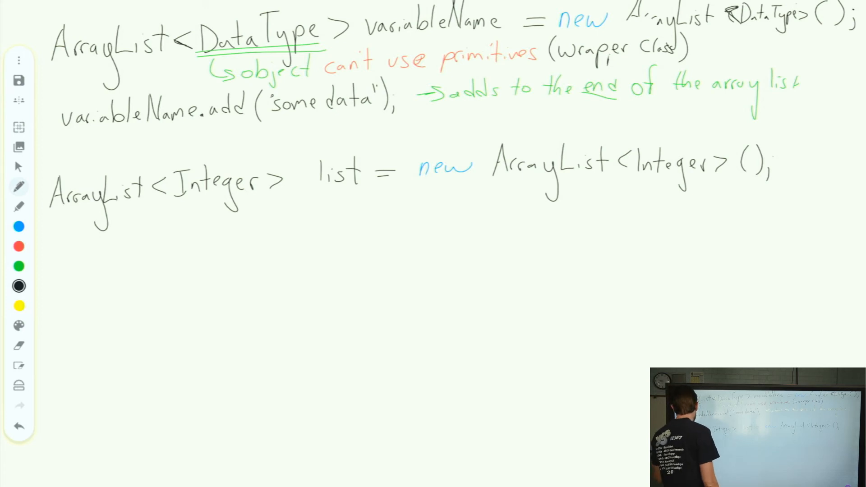
Step: Write 'list.add(3);' on the next line
type("list")
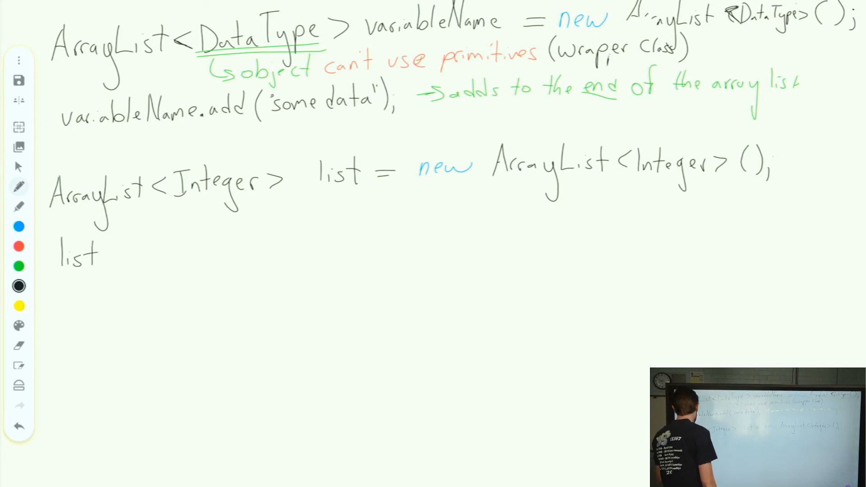
type(".a")
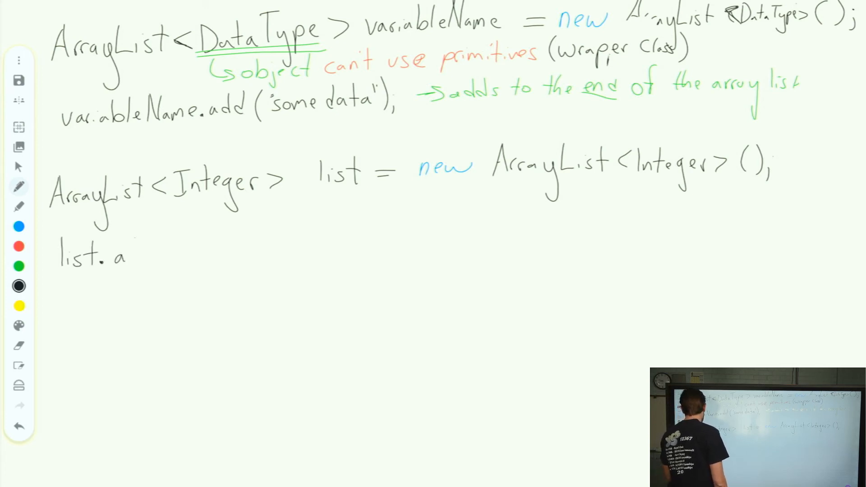
type("dd (")
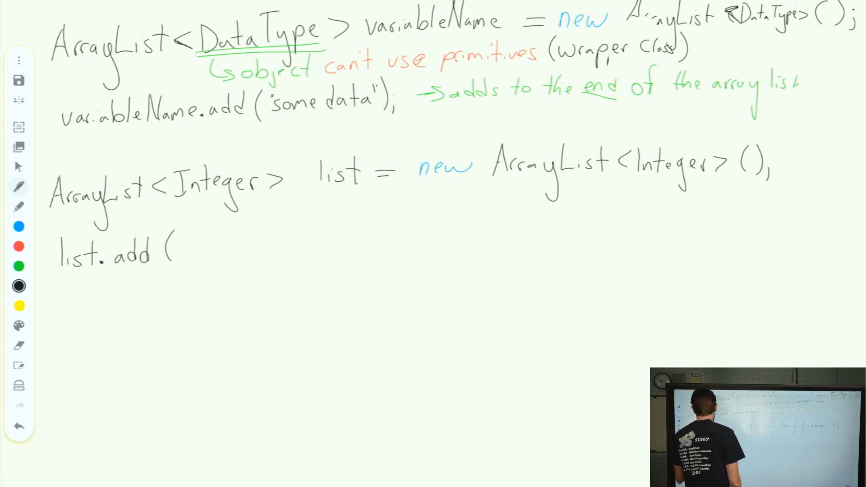
type("3}")
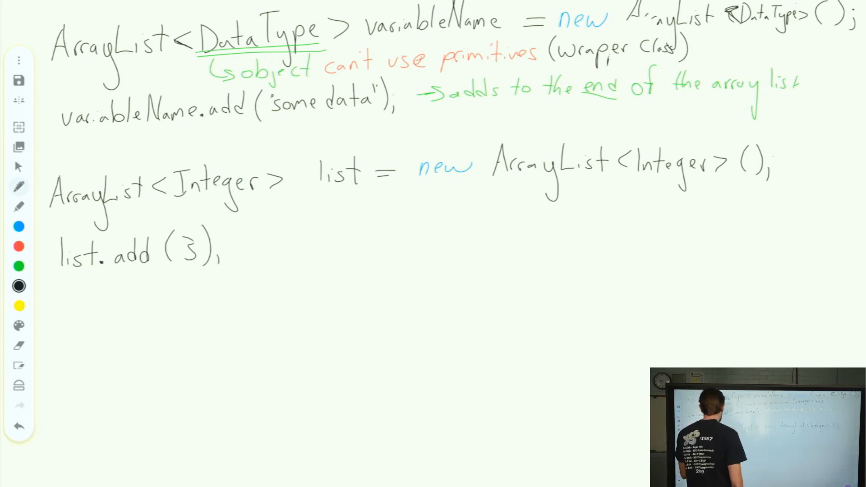
Step: Add the green comment '//autbox into an Integer type' after list.add(3);
left_click(18, 266)
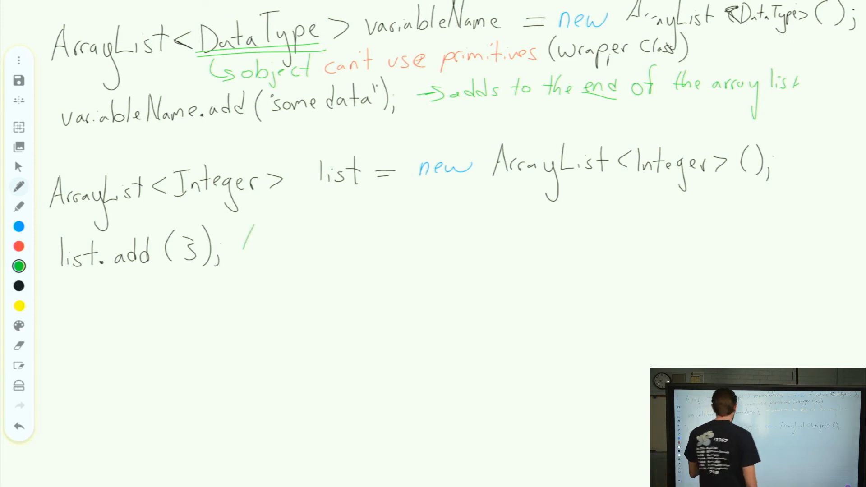
type("//autbox i")
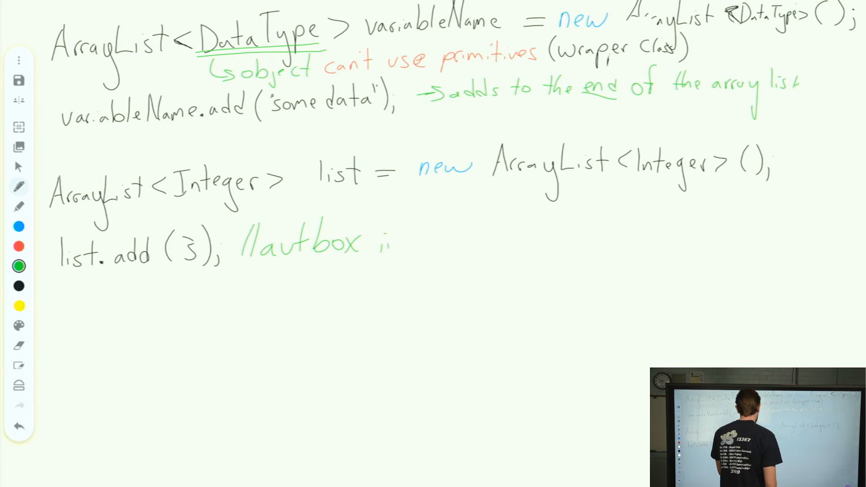
type("into a")
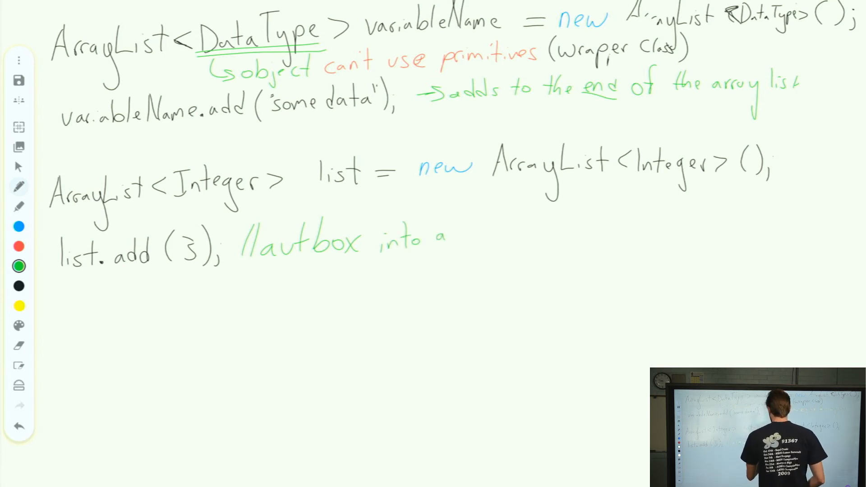
type("n Int-")
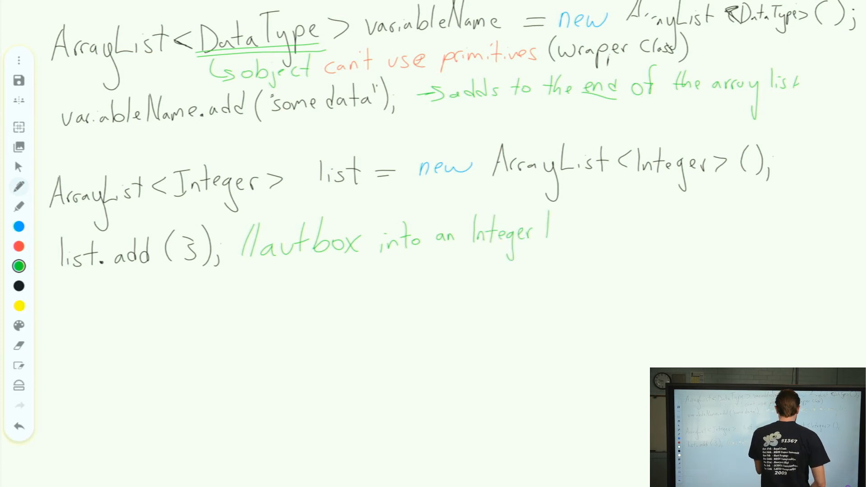
type("type")
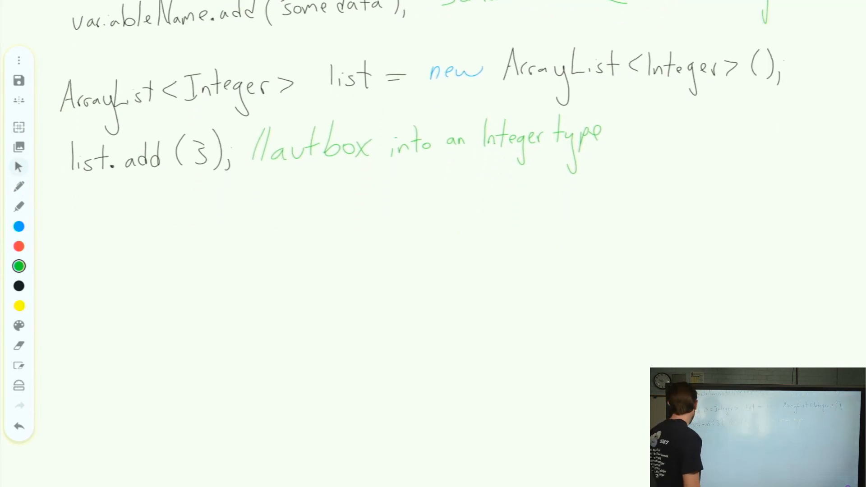
Step: Write 'list.add(57);' in black below the autobox comment
left_click(18, 286)
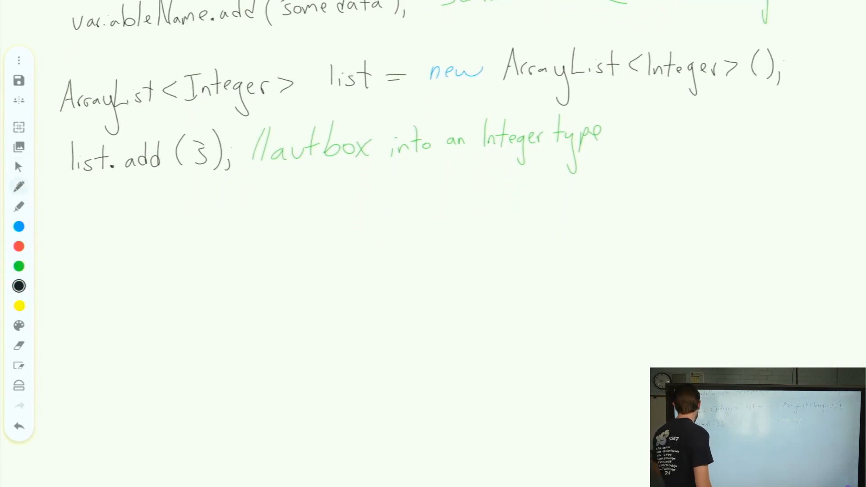
type("list.")
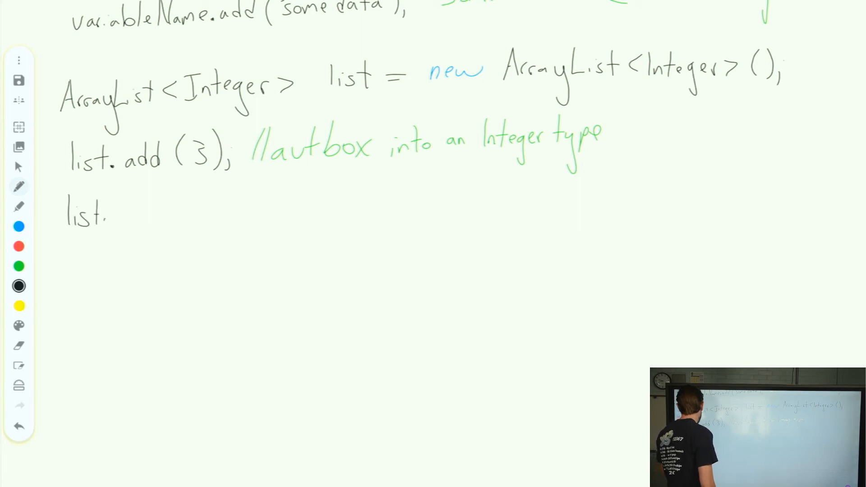
type("add (")
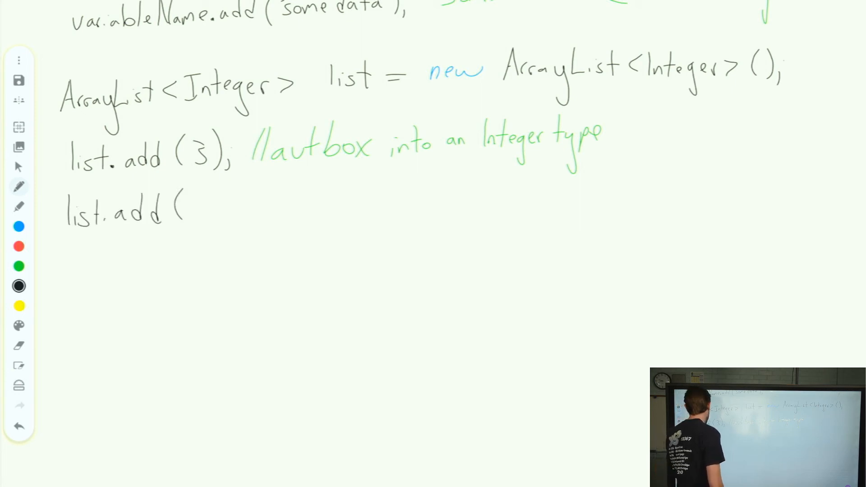
type("3")
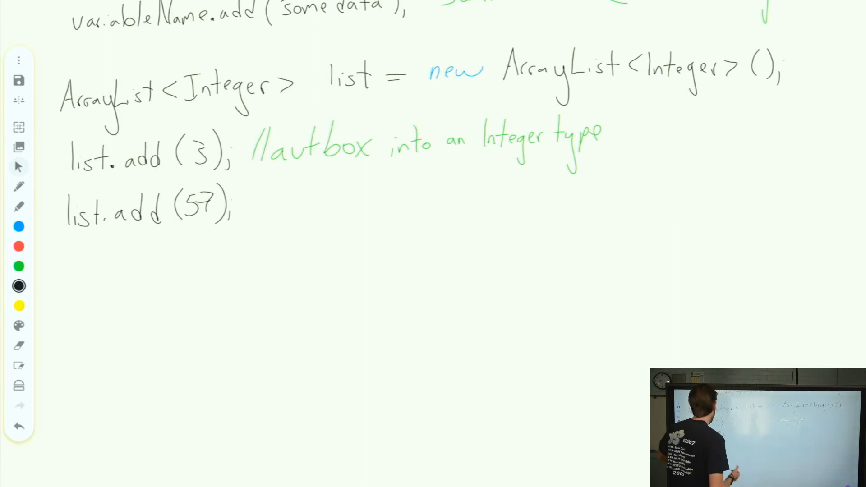
Step: Write 'System.out.println(list);' with the green output '=> [3, 57]' beside it
scroll("down", 3)
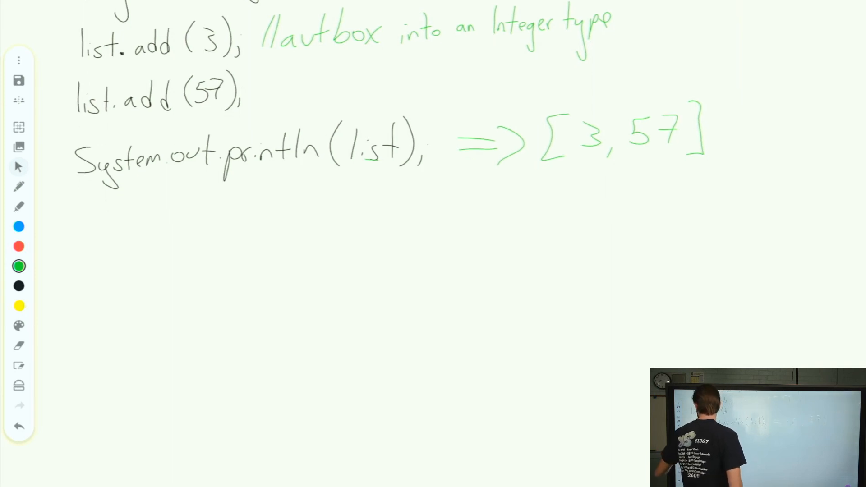
left_click(18, 285)
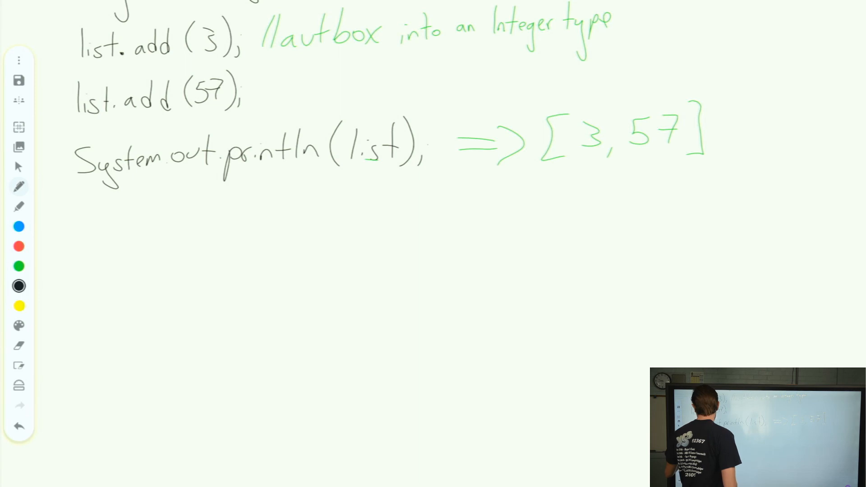
Step: Write 'Array ray;' in black with an underlined green 'recall' above it
left_click_drag(78, 216, 117, 221)
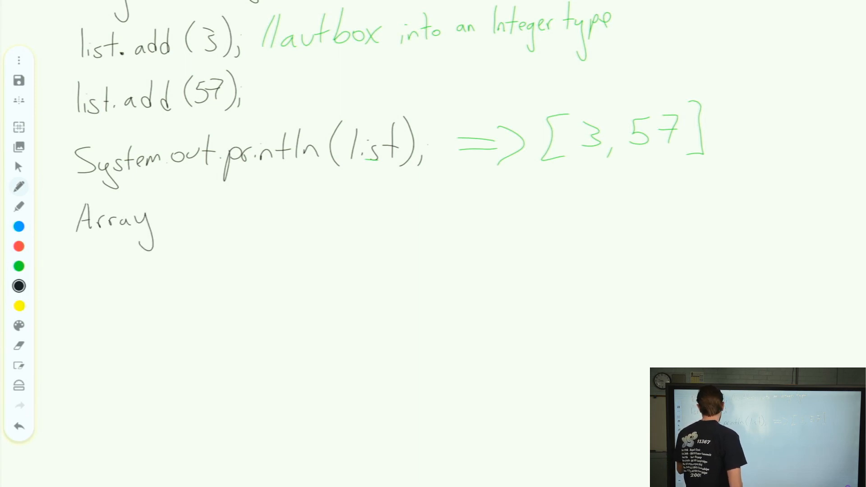
type("ray")
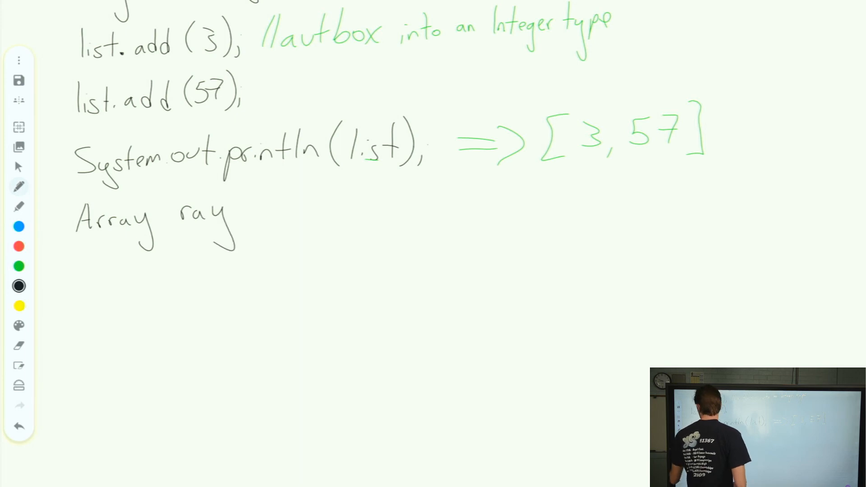
left_click(18, 265)
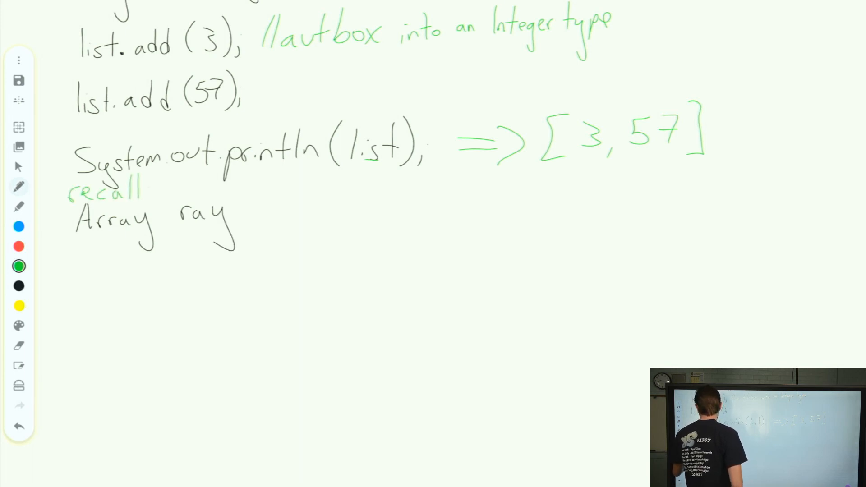
left_click_drag(66, 205, 149, 201)
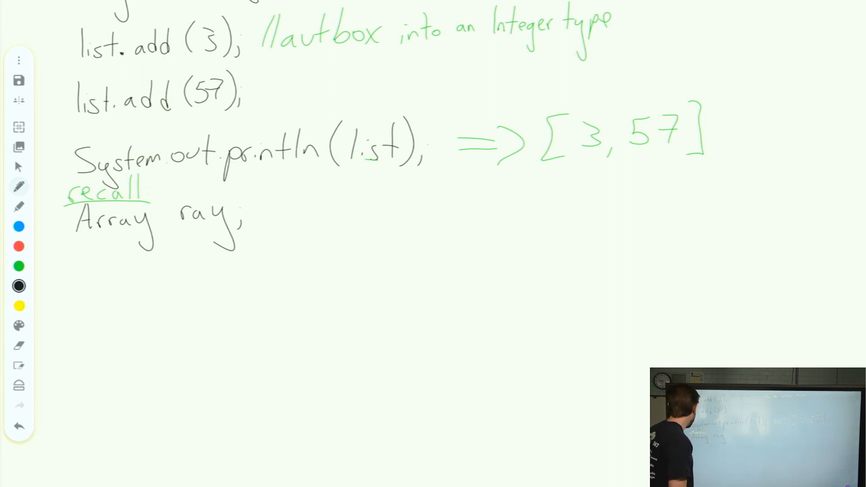
Step: Draw an orange arrow from ray leading to 'ray[n];' in black
left_click(19, 245)
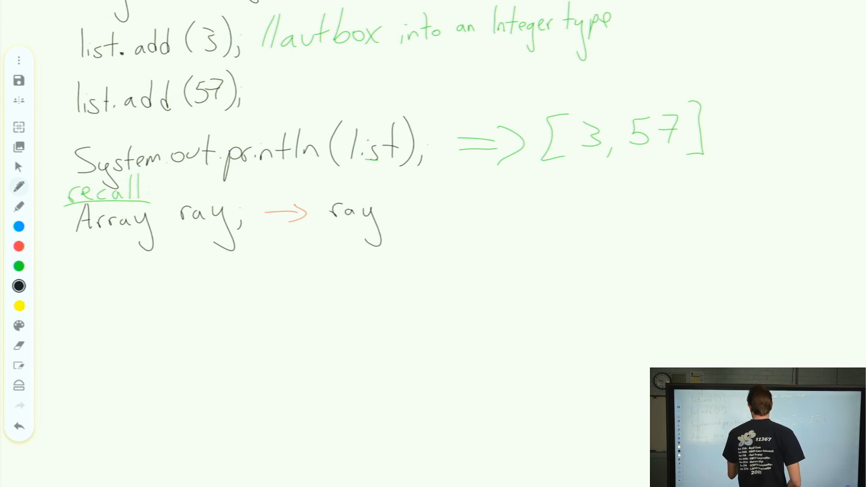
left_click_drag(387, 196, 393, 232)
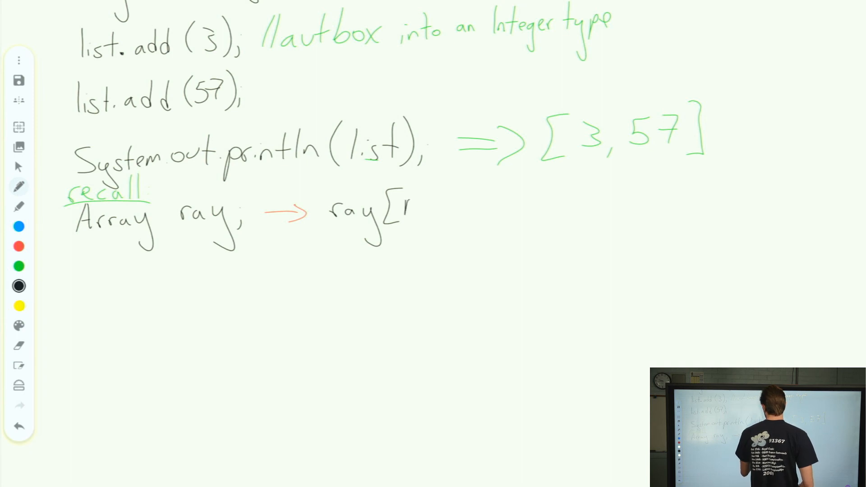
type("n];")
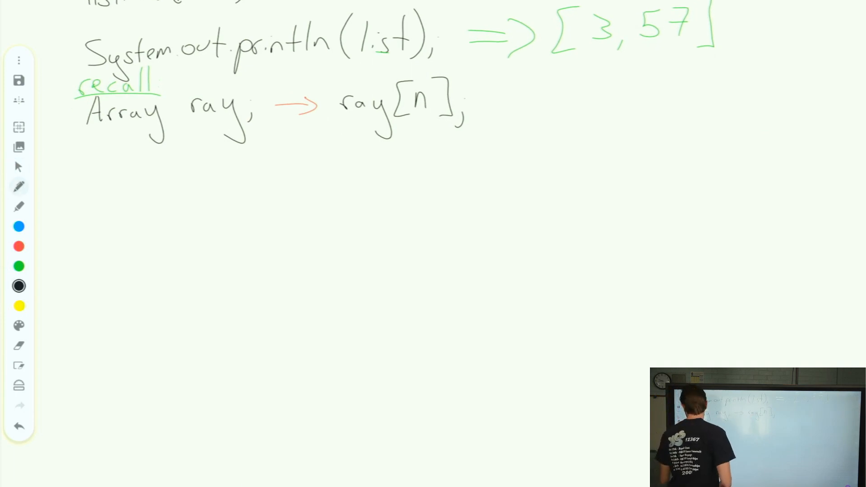
Step: Write an orange "w/ arraylist" heading, then "list.get(n);" in black beneath it
left_click(18, 246)
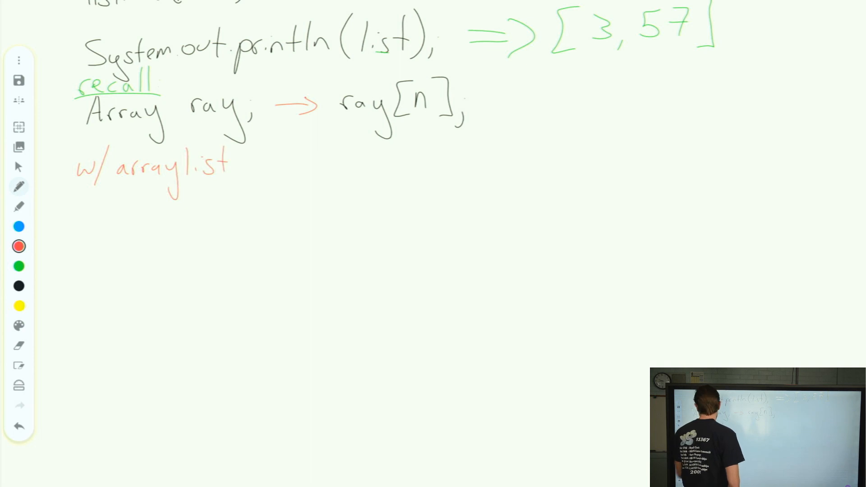
left_click(18, 286)
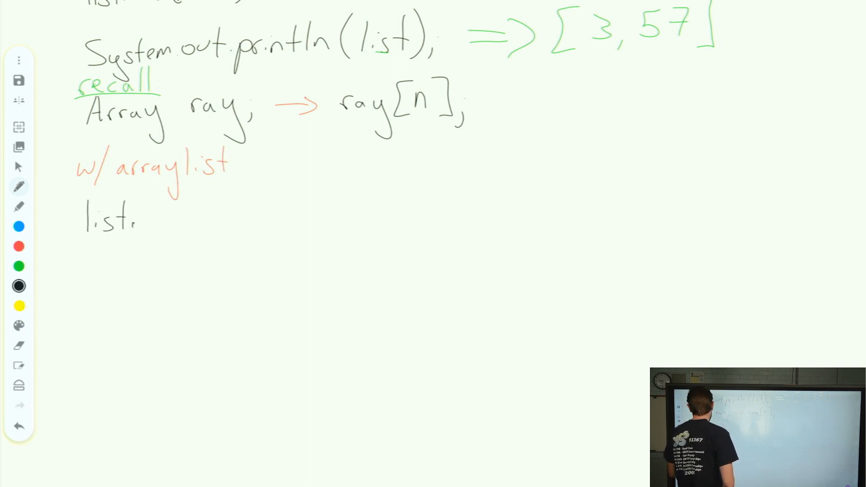
type("ge")
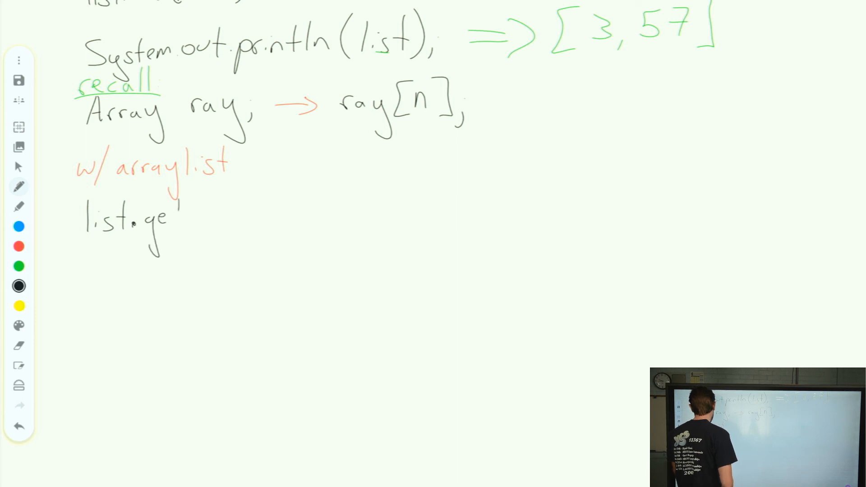
type("t(n);")
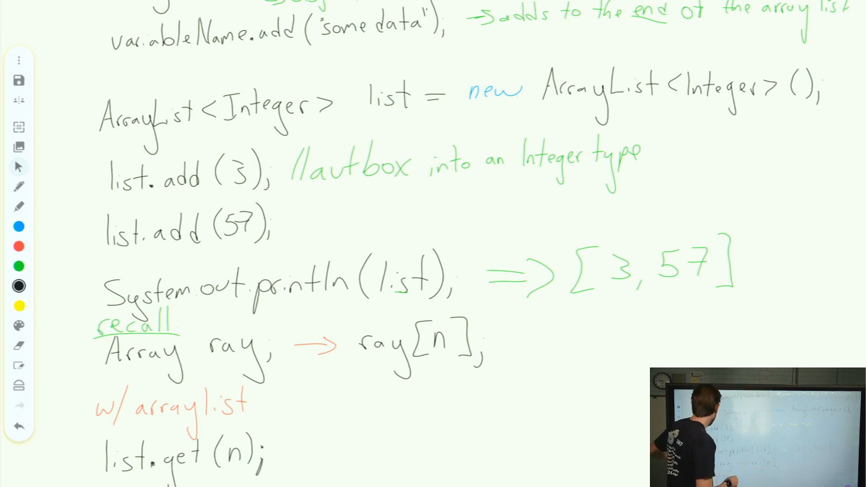
scroll("down", 3)
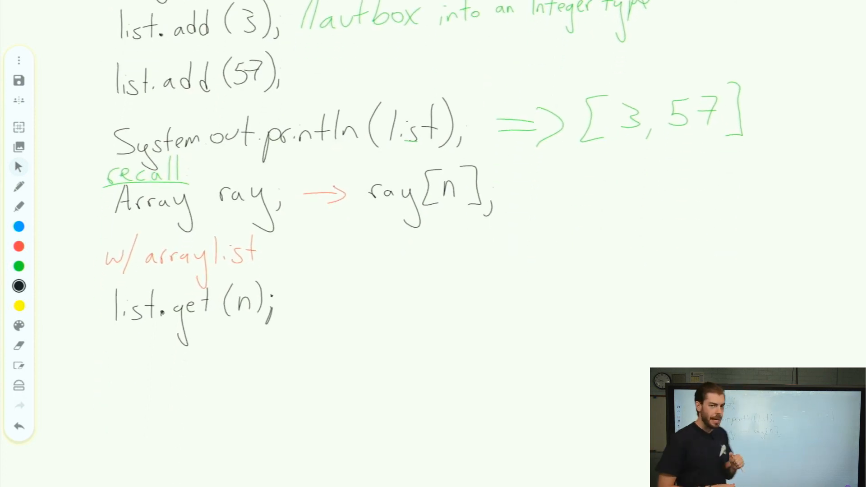